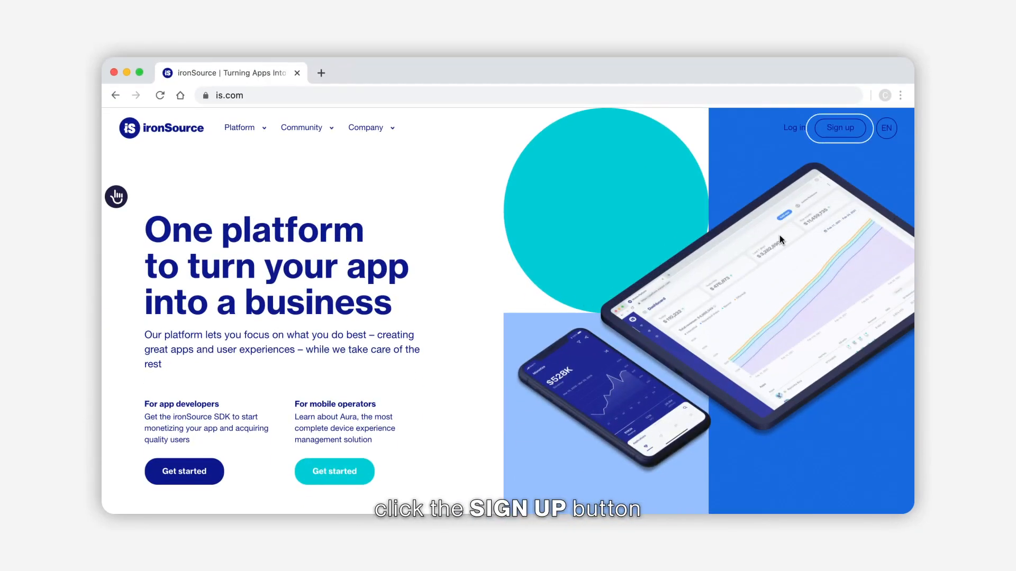
# Begin creating a new ironSource account from the is.com homepage Sign up button
pyautogui.click(839, 127)
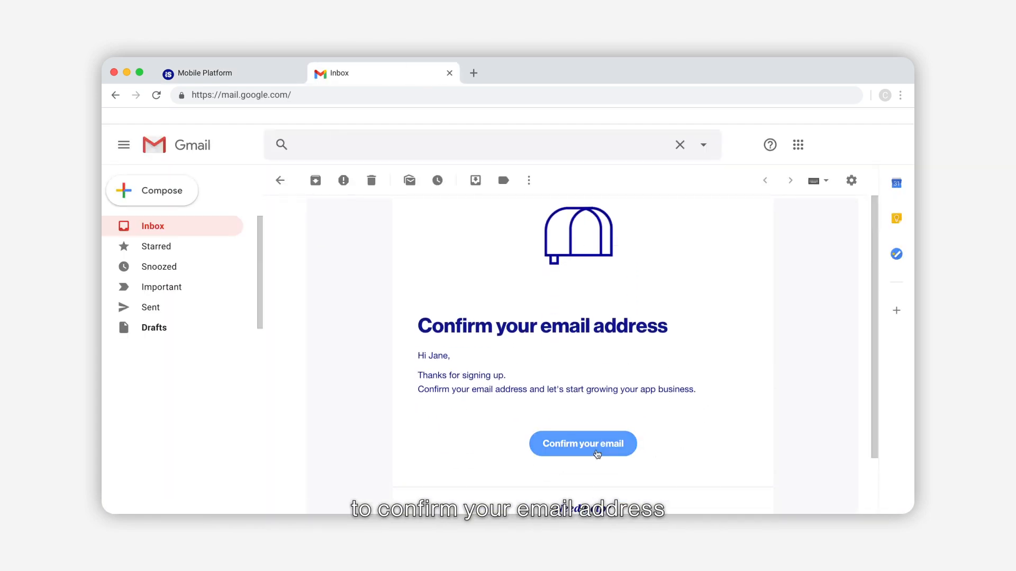
# Confirm the ironSource account email address from the Gmail confirmation message
pyautogui.click(582, 443)
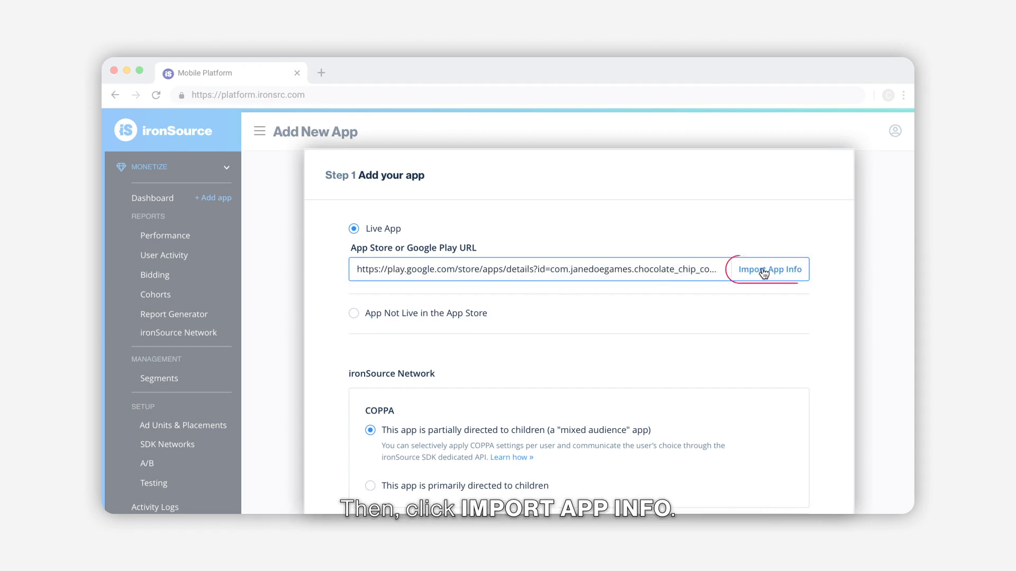
# Import the Chocolate Chip Cookie Game store details from its Google Play URL
pyautogui.click(770, 270)
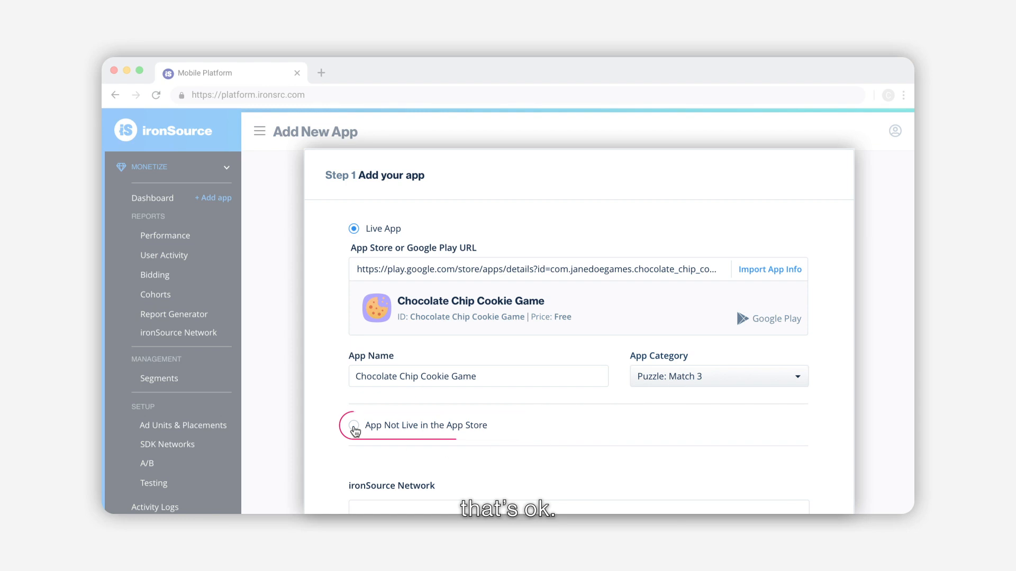
# Mark the app as not live in a store with iOS platform and review the COPPA and CCPA options
pyautogui.click(354, 426)
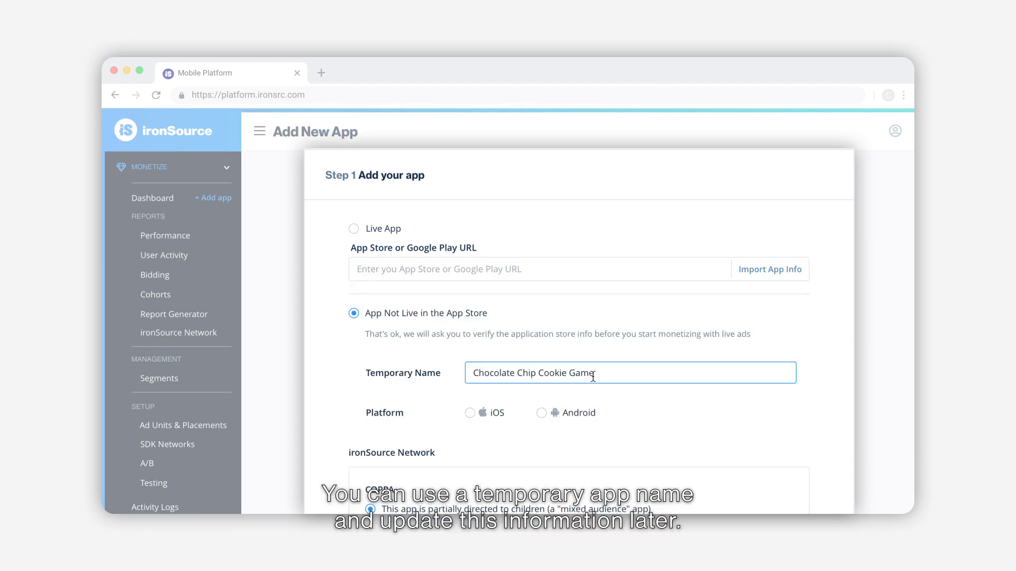
pyautogui.click(469, 413)
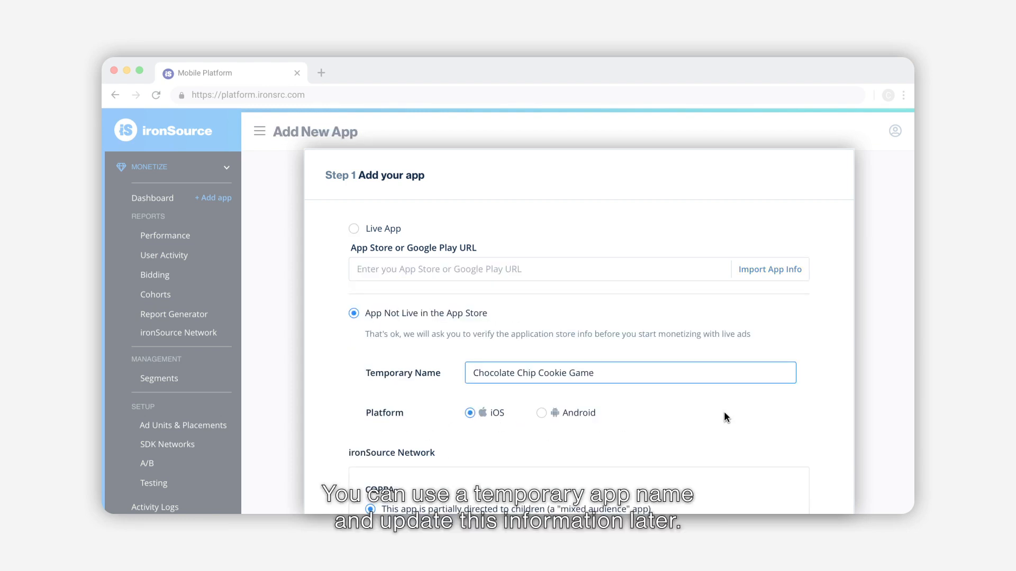
pyautogui.scroll(-3)
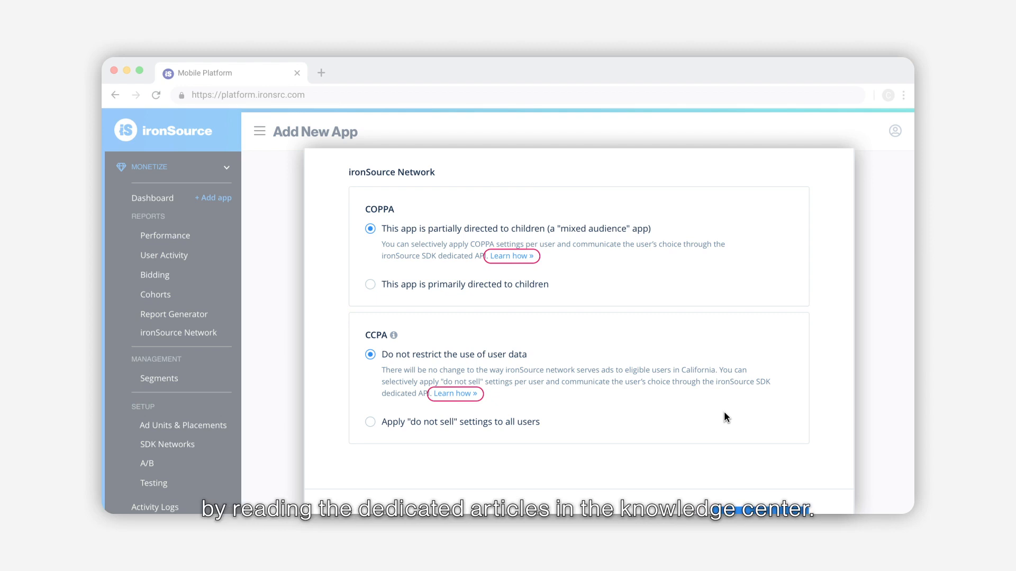
pyautogui.scroll(-3)
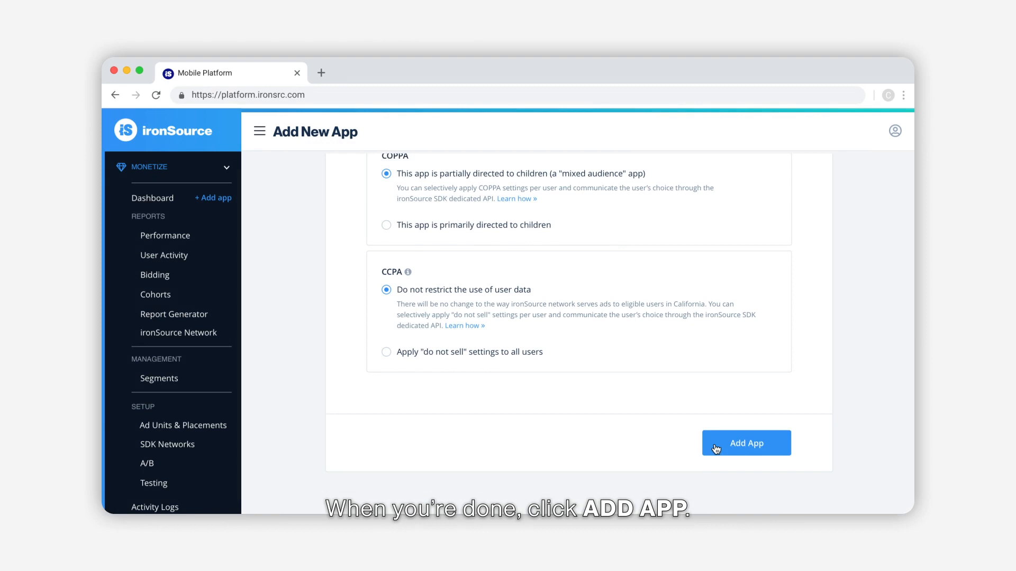
# Add the app and switch its Rewarded Video and Interstitial ad units to Live
pyautogui.click(746, 443)
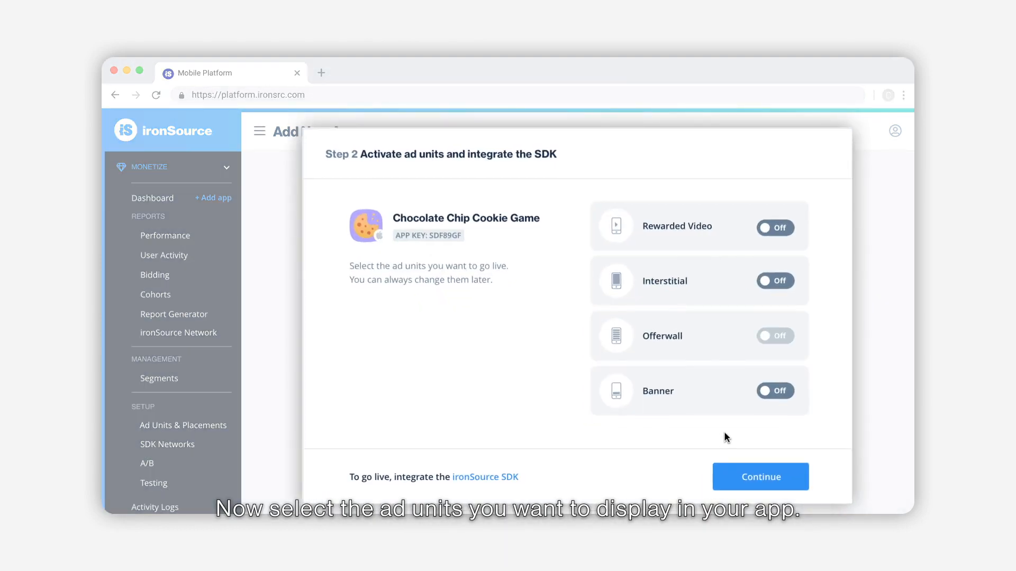
pyautogui.moveTo(694, 318)
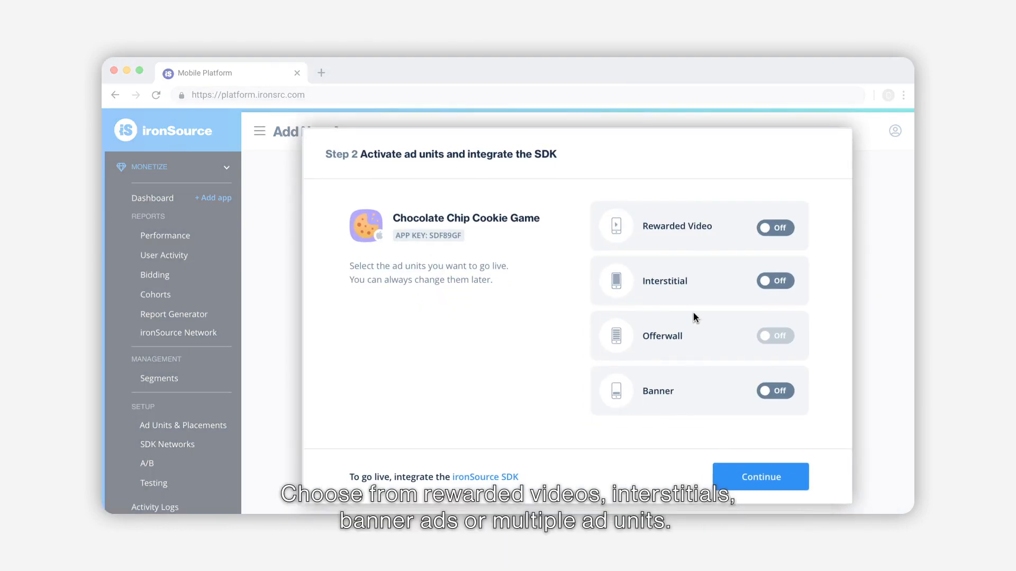
pyautogui.click(775, 227)
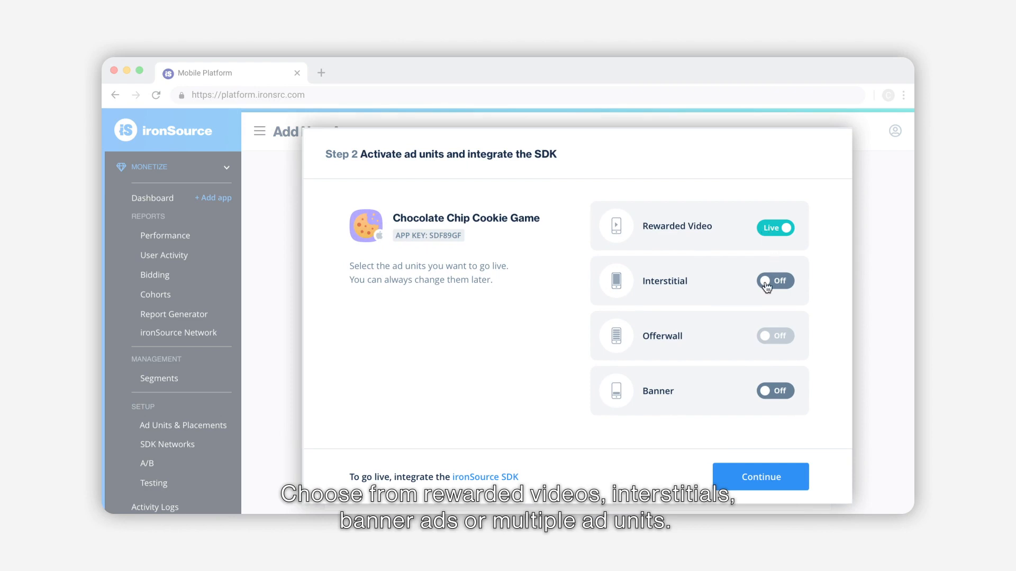
pyautogui.click(775, 281)
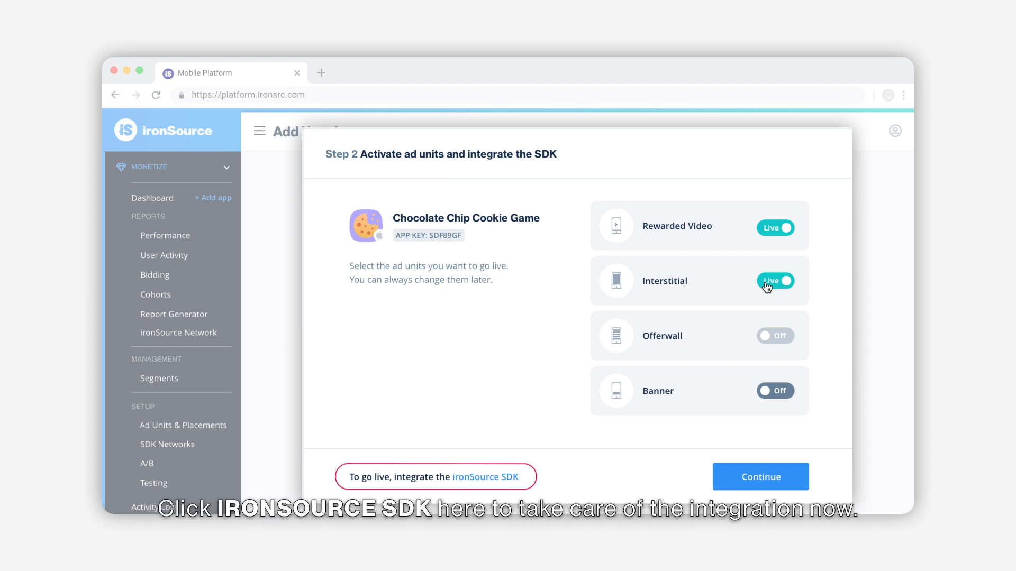
pyautogui.moveTo(470, 486)
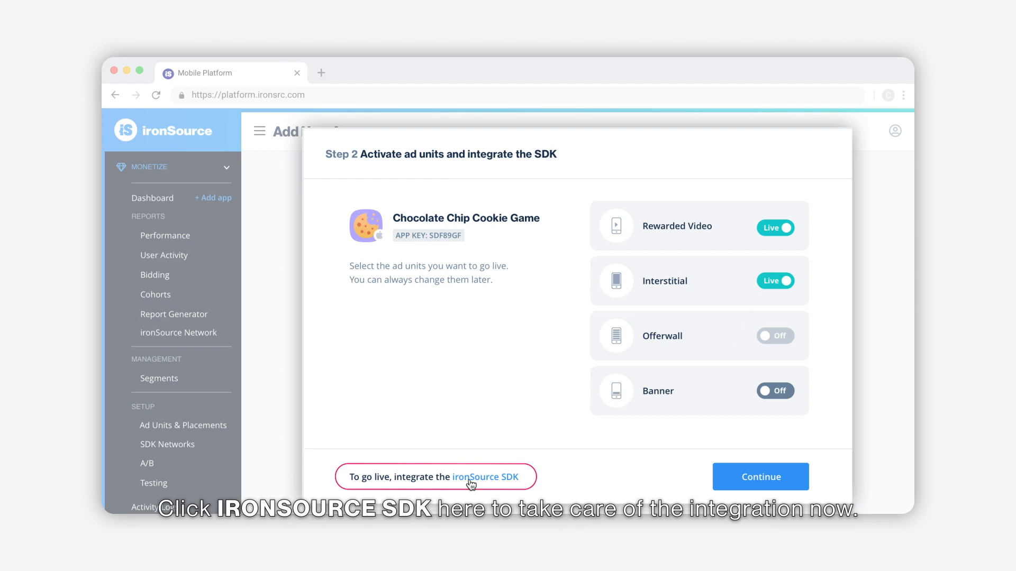
# View the Knowledge Center SDK download page, then return to the platform's app setup
pyautogui.click(483, 477)
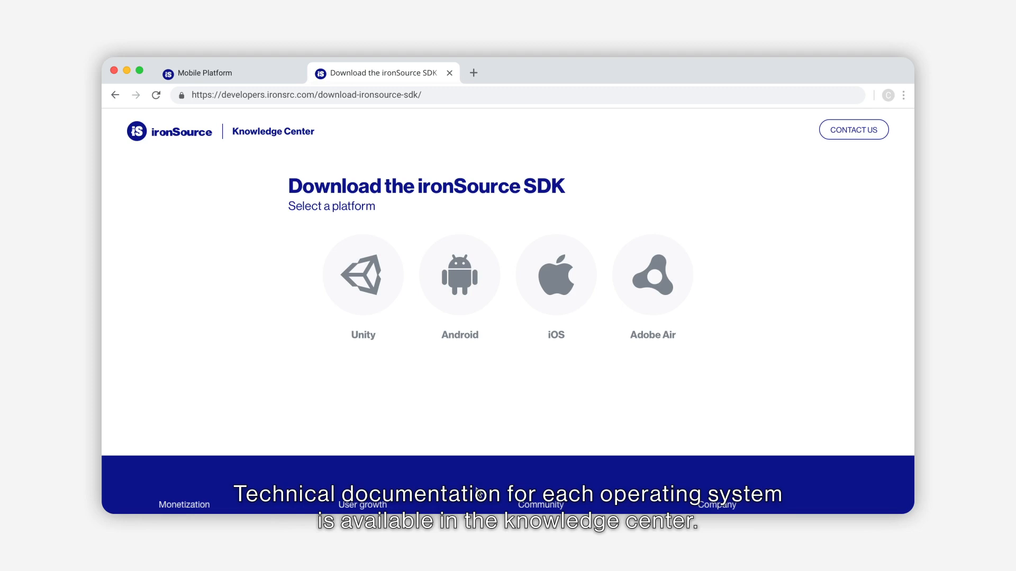
pyautogui.moveTo(504, 240)
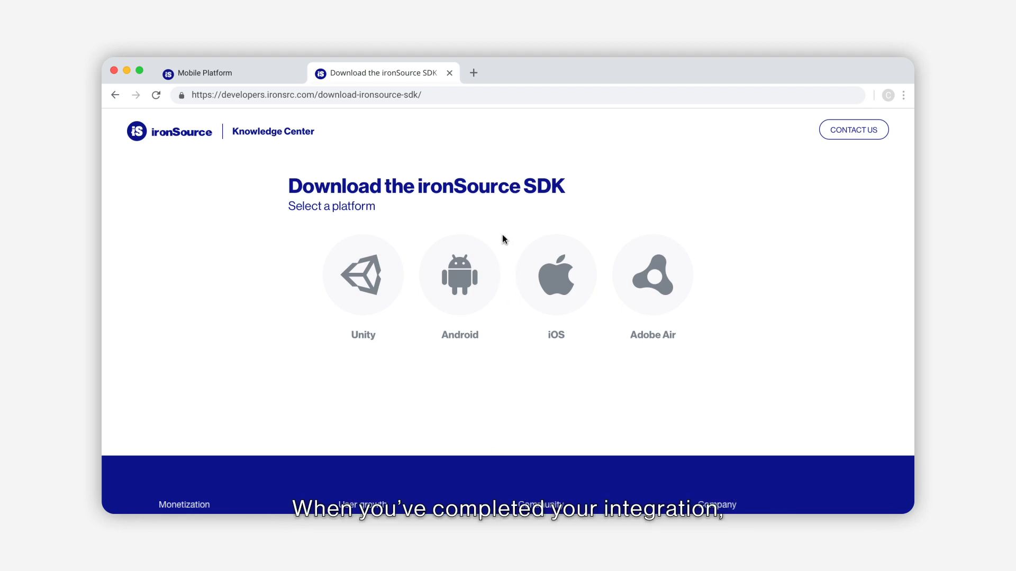
pyautogui.click(204, 73)
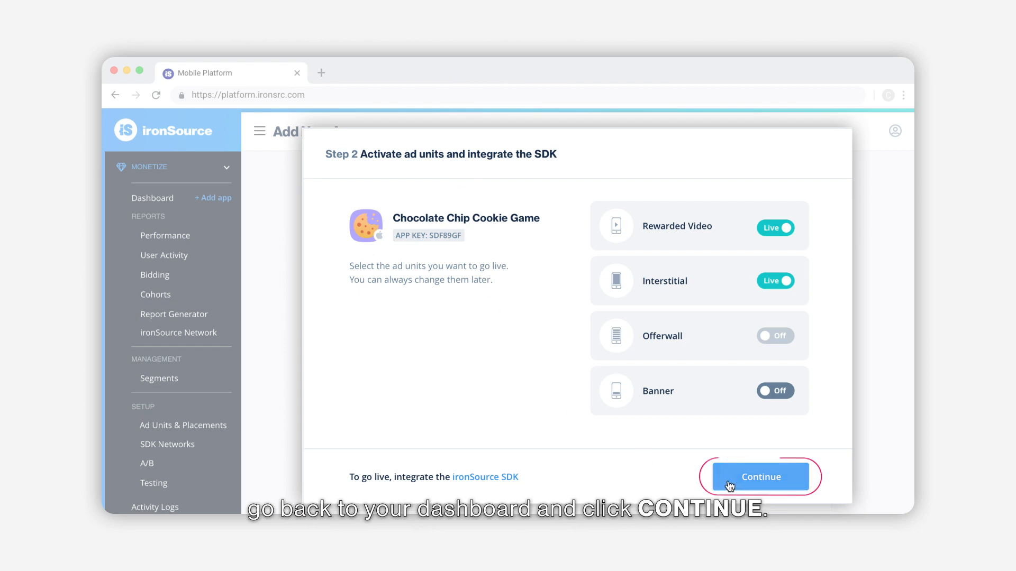
# Continue past ad-unit activation and dismiss the You're almost done notice
pyautogui.click(760, 477)
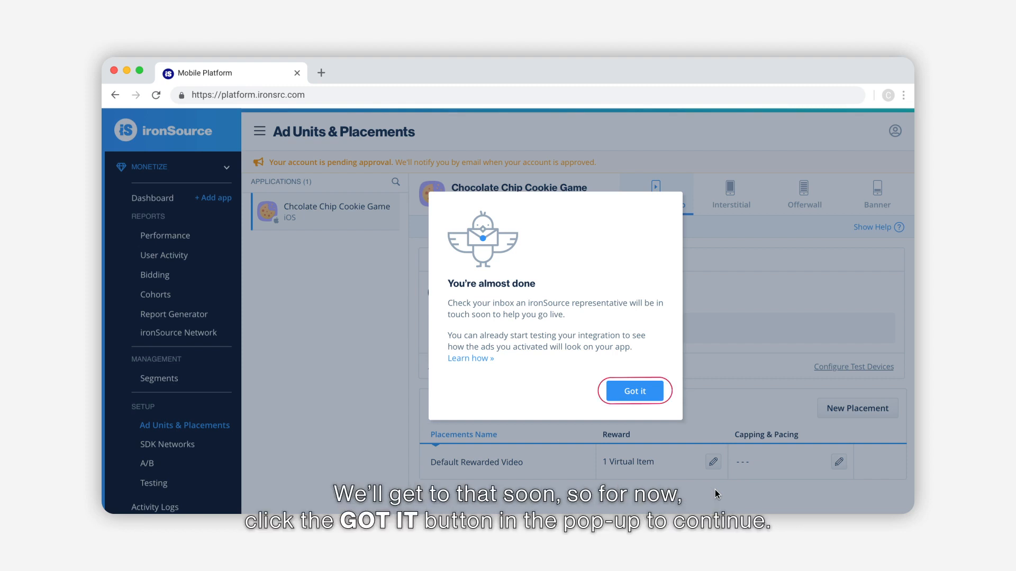
pyautogui.click(634, 391)
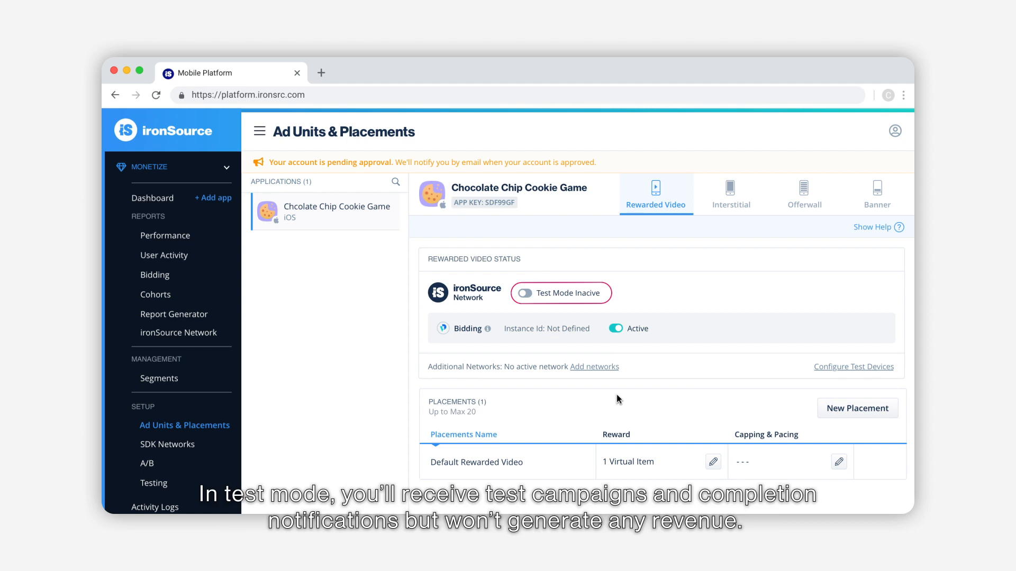
pyautogui.moveTo(527, 347)
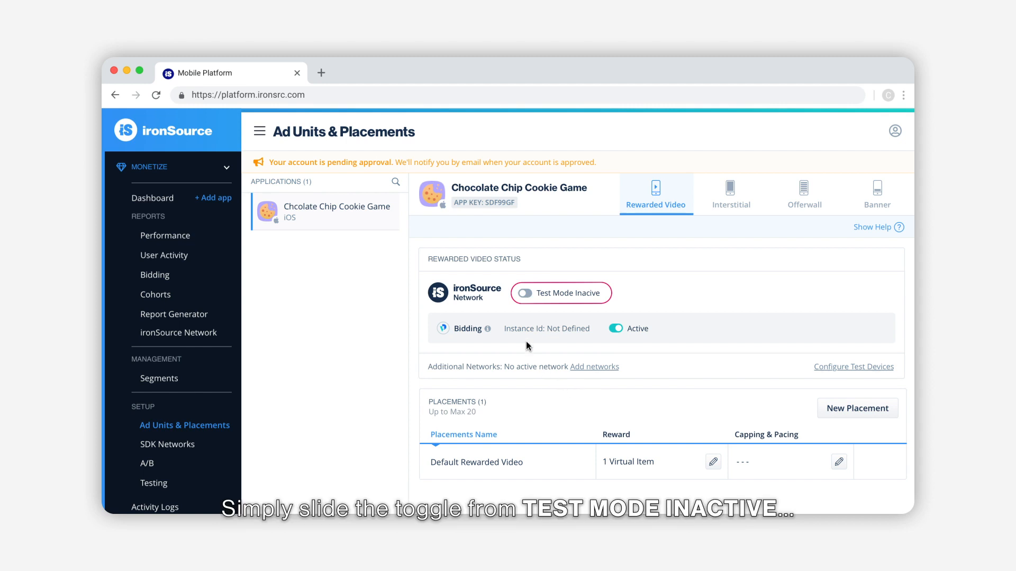
# Enable test mode for Rewarded Video and confirm the Test Ad Campaigns notice
pyautogui.click(525, 293)
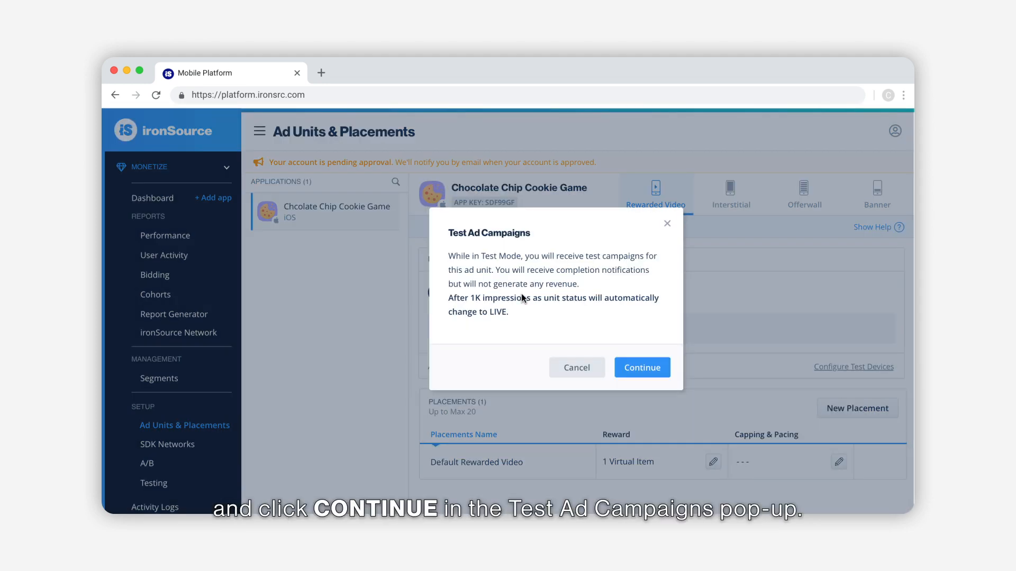
pyautogui.click(641, 367)
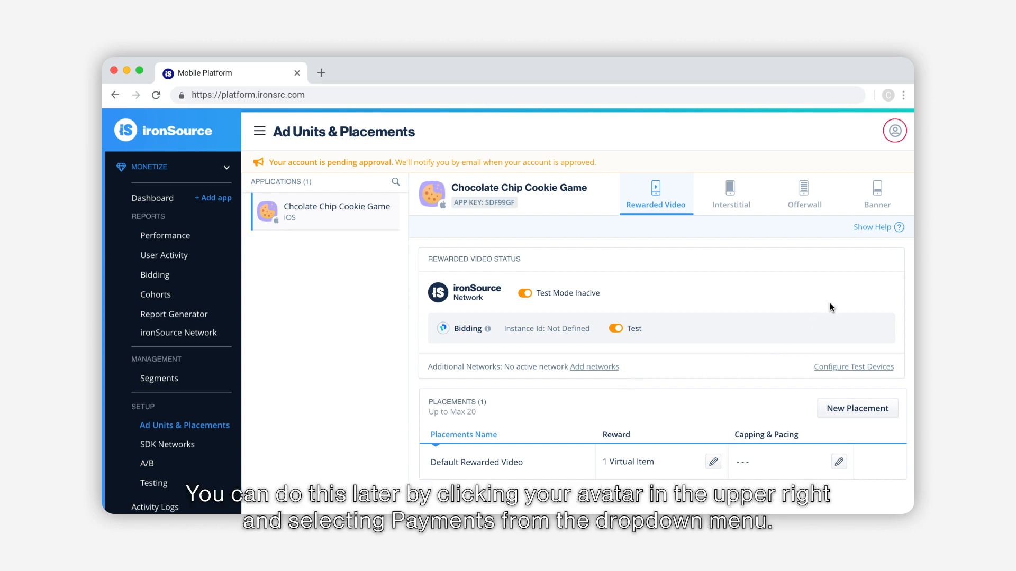
# Go to Payments from the account menu and read ironSource's more-information email in Gmail
pyautogui.click(895, 130)
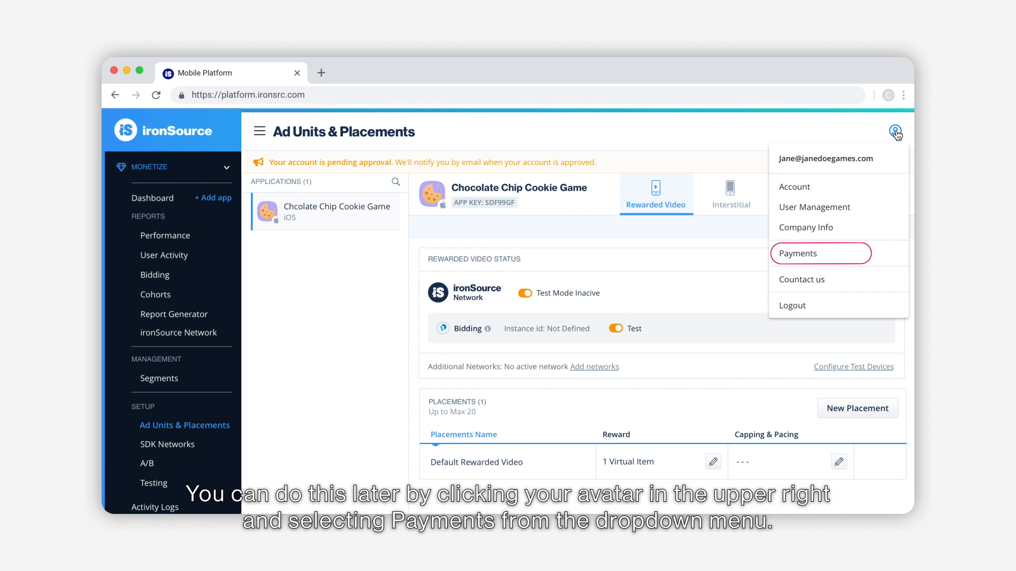
pyautogui.click(384, 73)
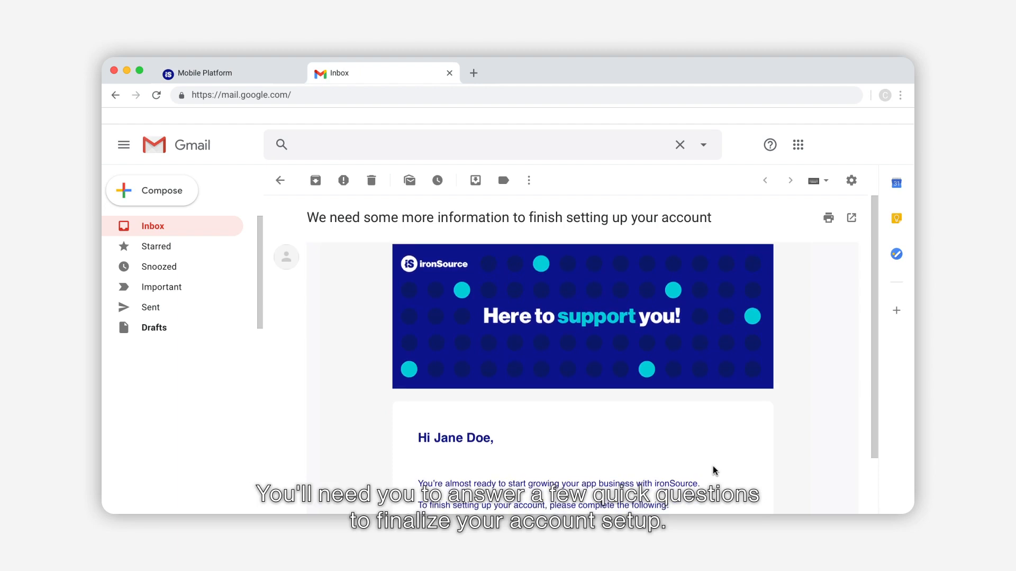
pyautogui.scroll(-3)
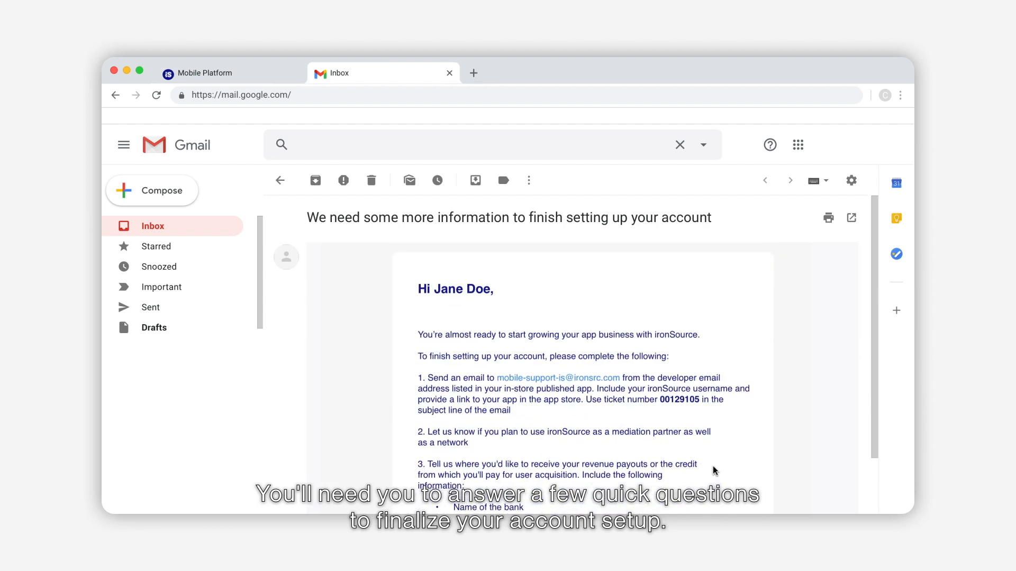